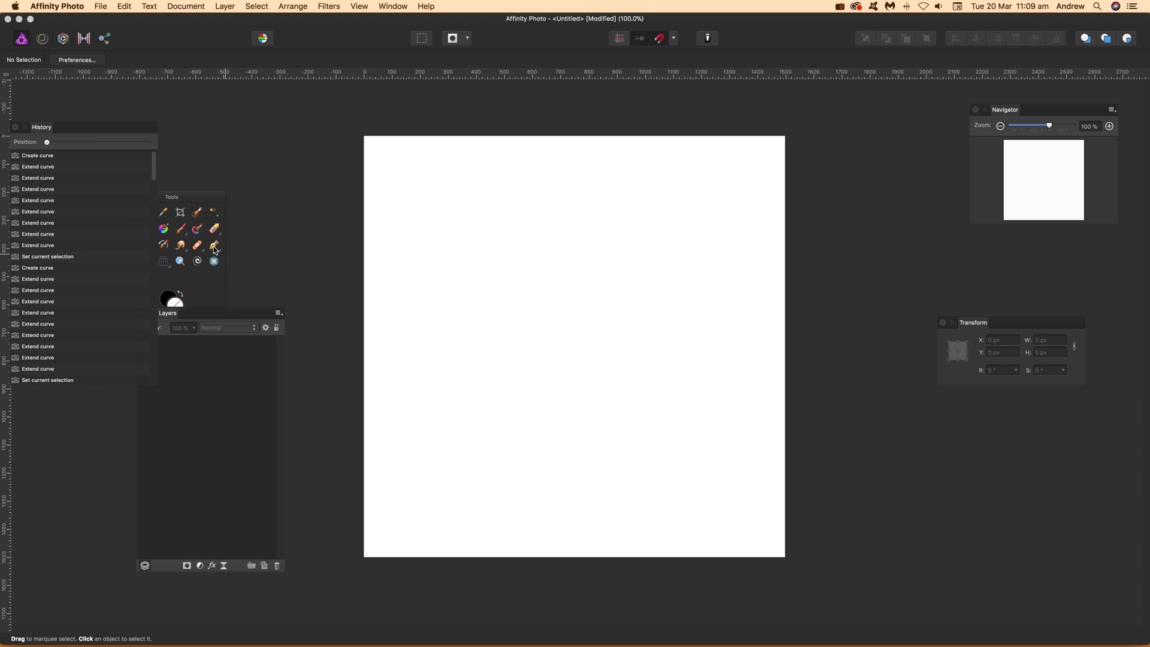
Select the Pen Tool with its black 30 pt stroke and switch to Line mode.
click(213, 244)
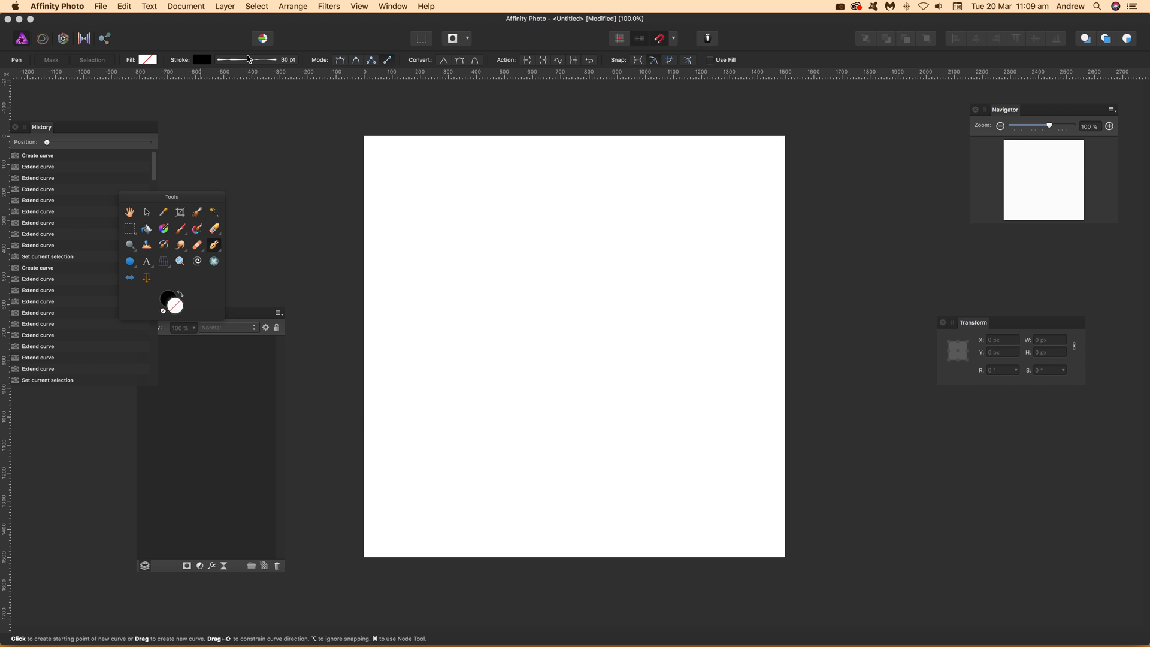
mouse_move(258, 68)
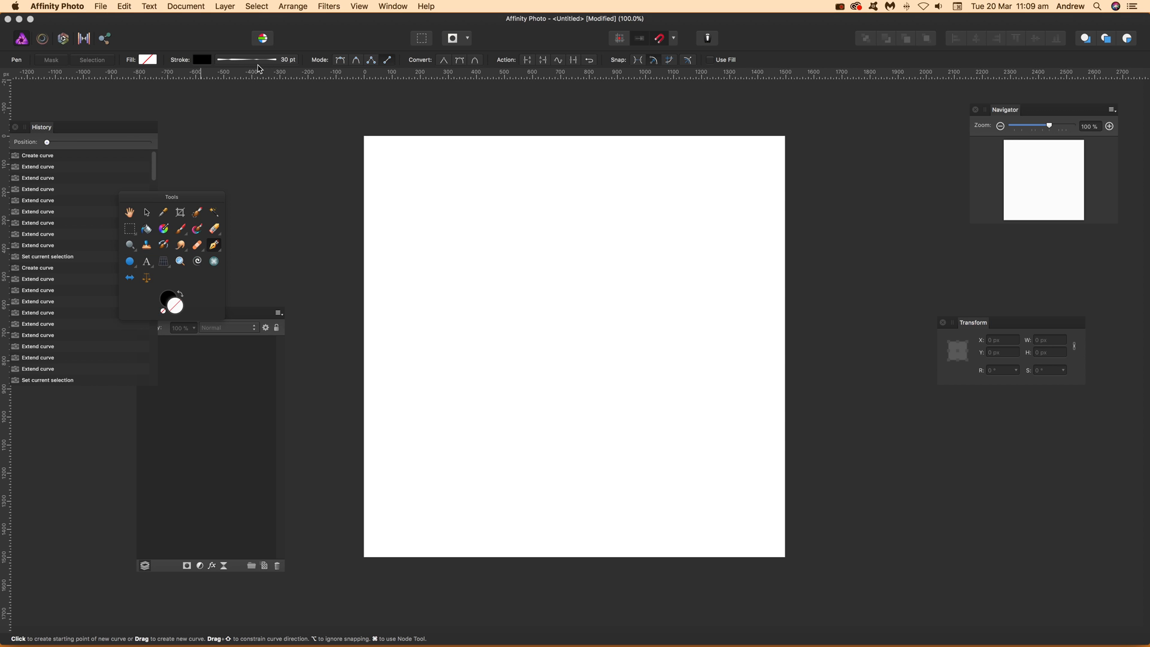
mouse_move(387, 59)
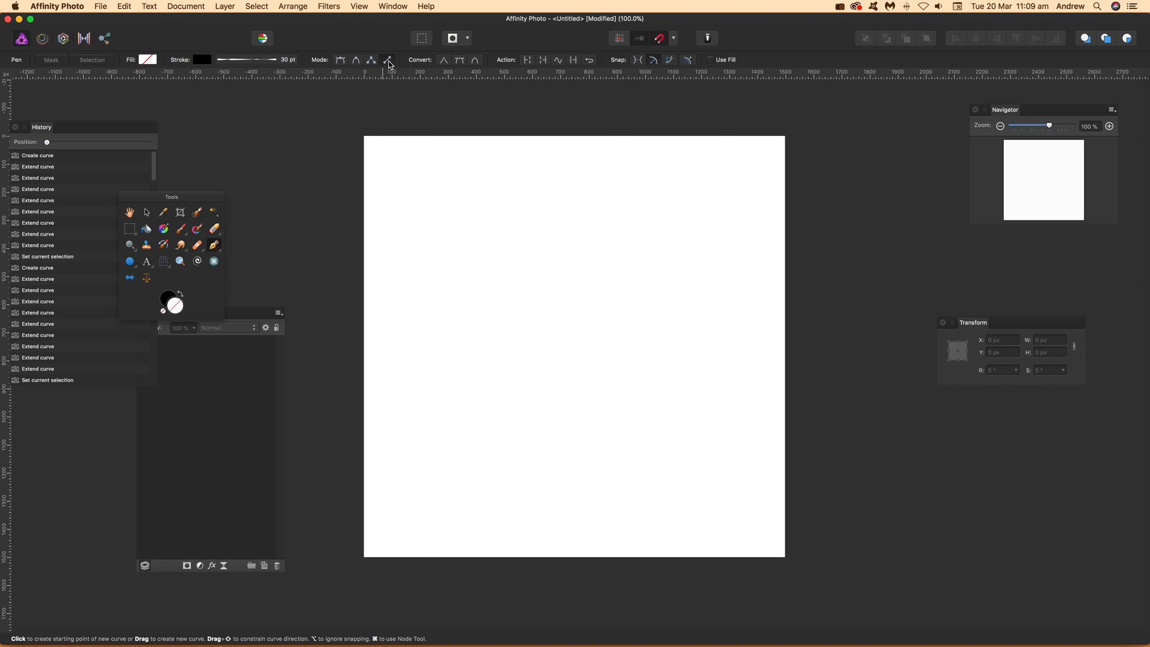
click(725, 201)
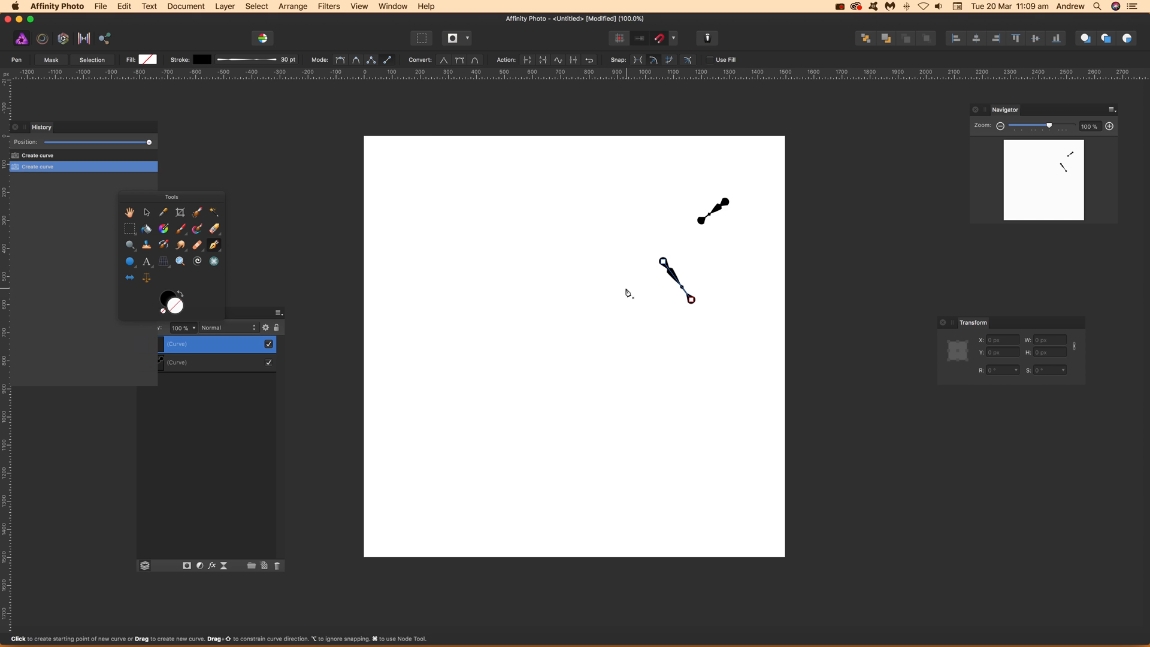
Drag out short black line strokes at varying angles across the canvas.
drag(689, 298, 519, 300)
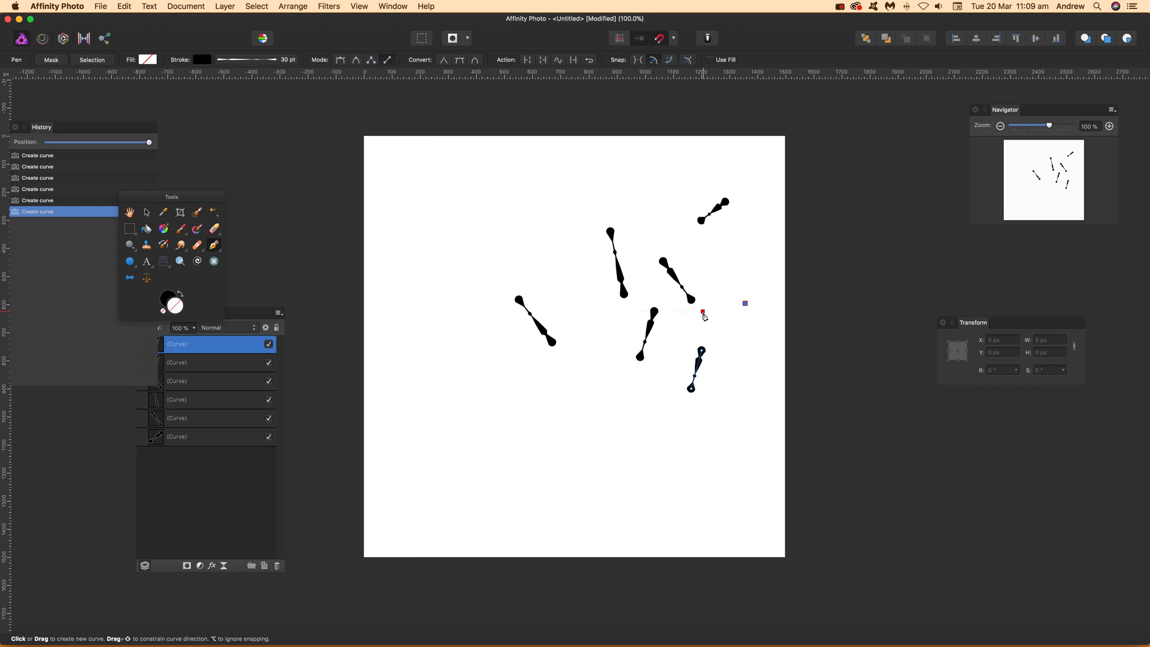
drag(702, 312, 747, 302)
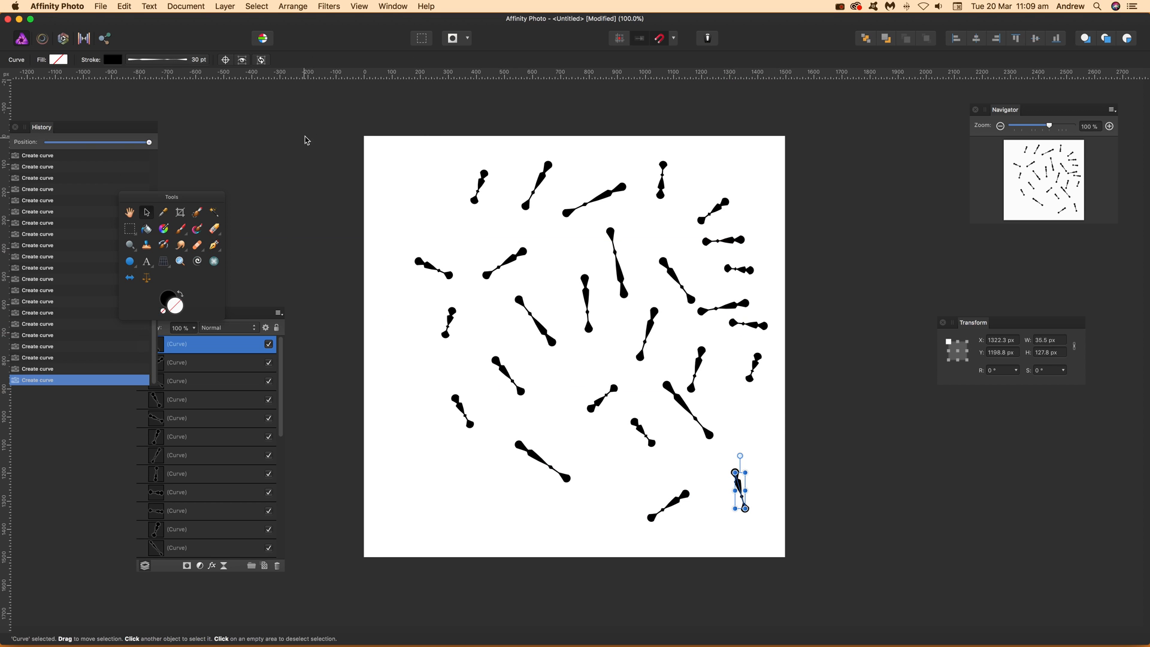
Select all the strokes with Cmd+A and combine them into one group.
key(cmd+a)
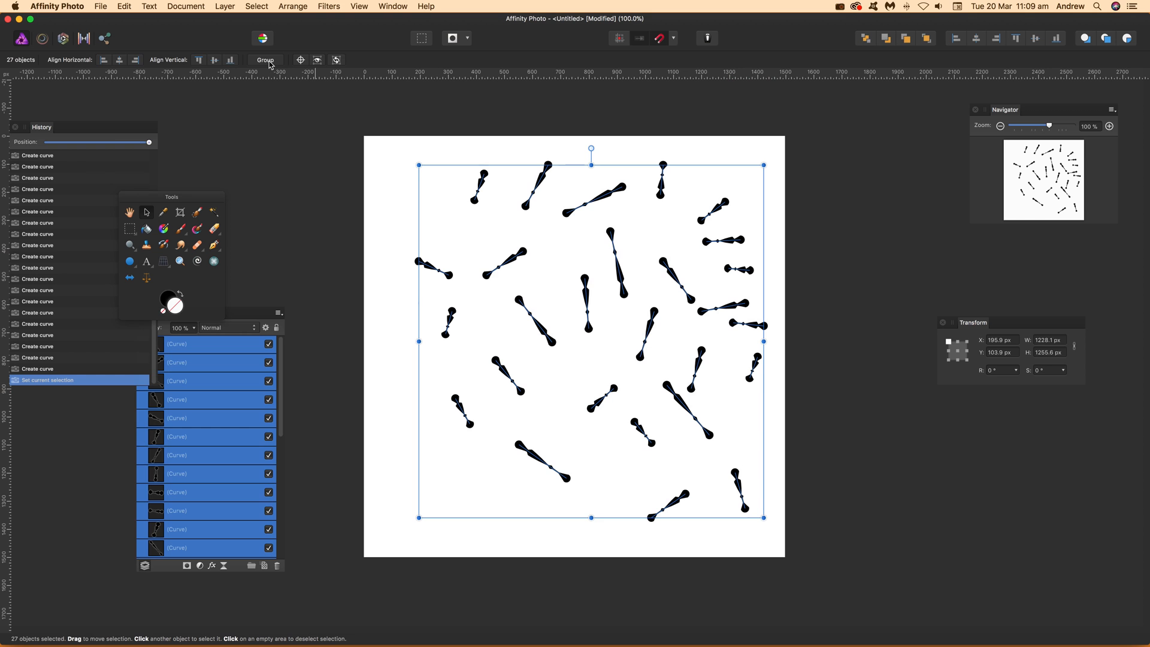
click(265, 59)
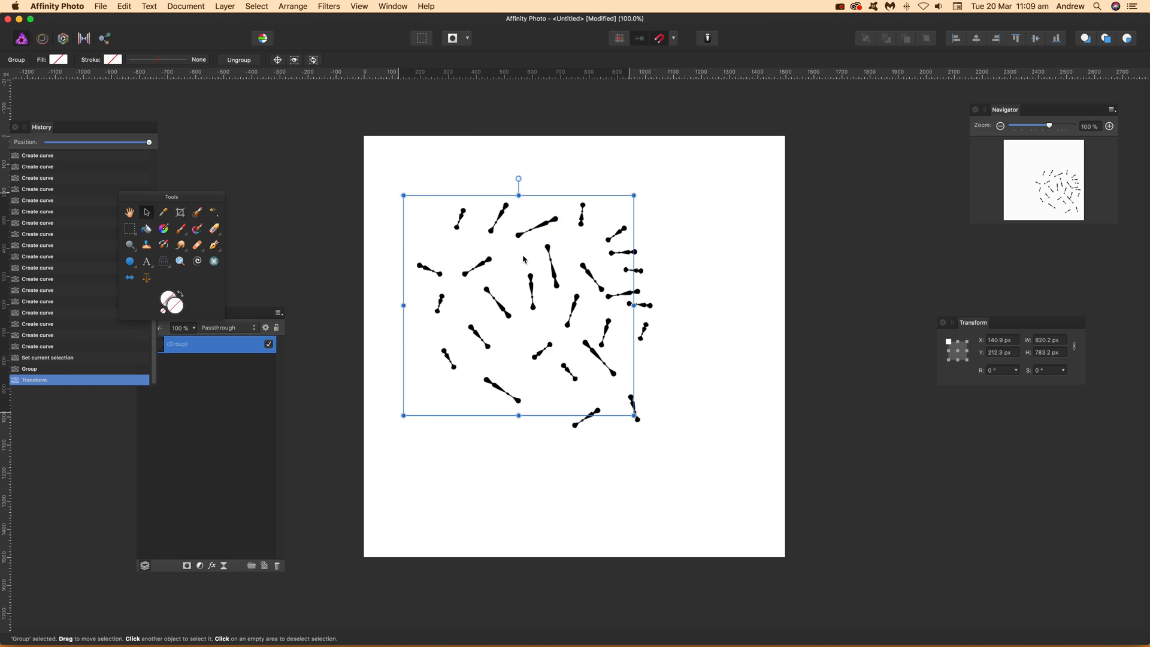
Duplicate the stroke group several times, shrinking, rotating by about 30° and skewing the copies.
drag(518, 304, 489, 282)
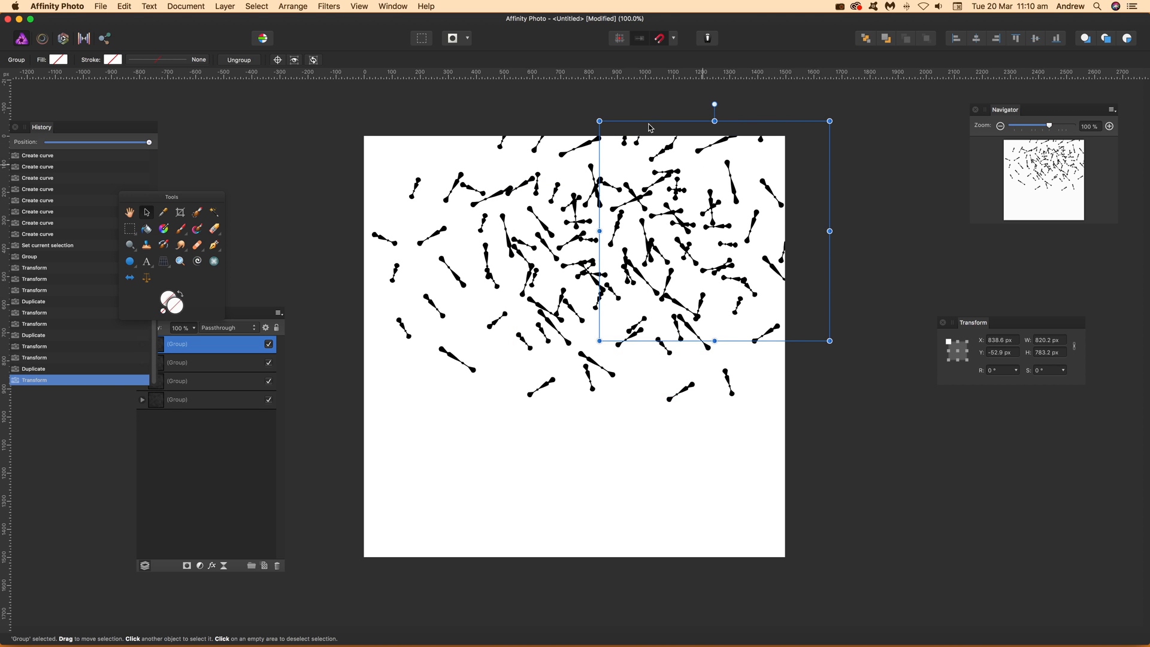
drag(600, 121, 657, 176)
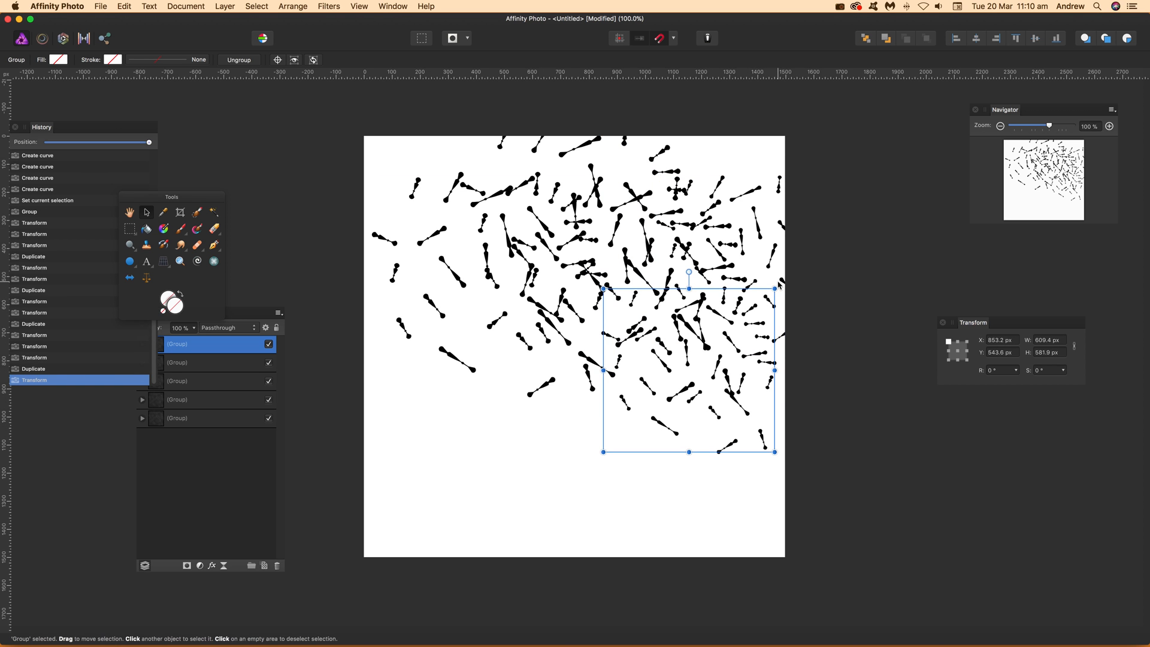
drag(774, 288, 804, 392)
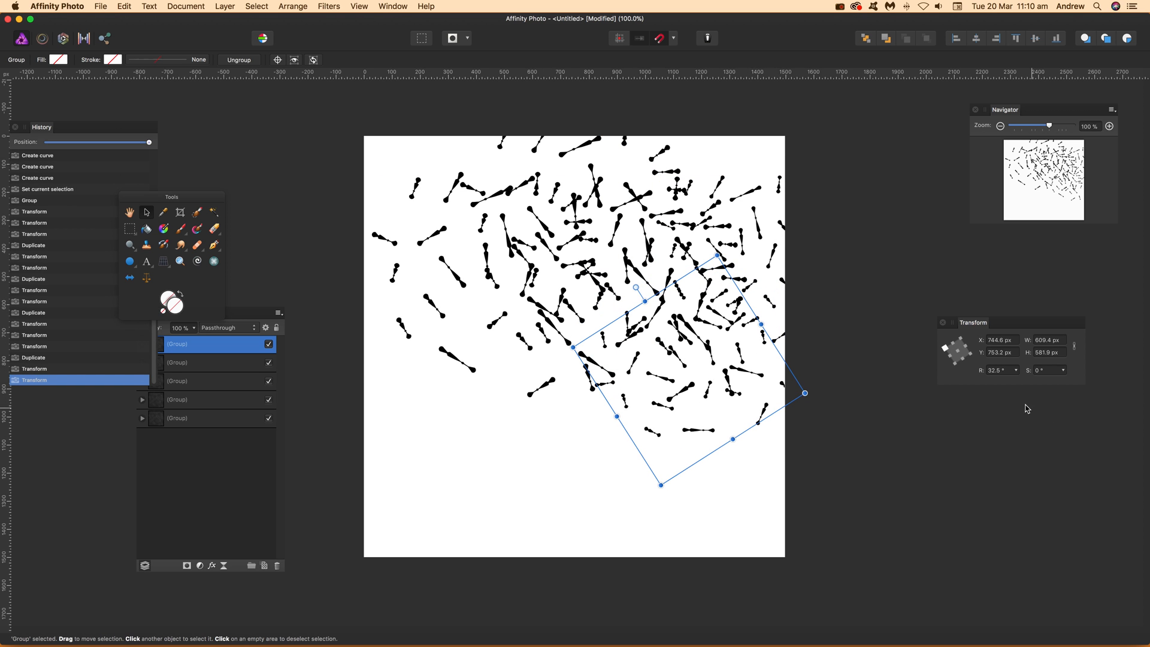
drag(1059, 382, 1034, 385)
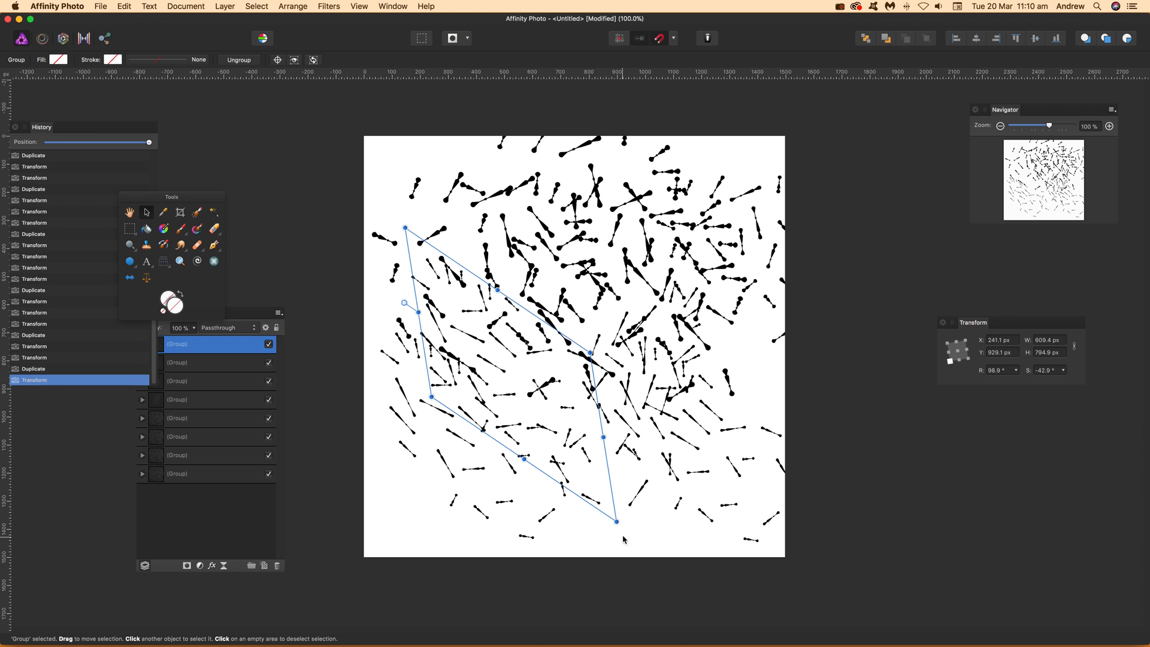
drag(616, 521, 546, 424)
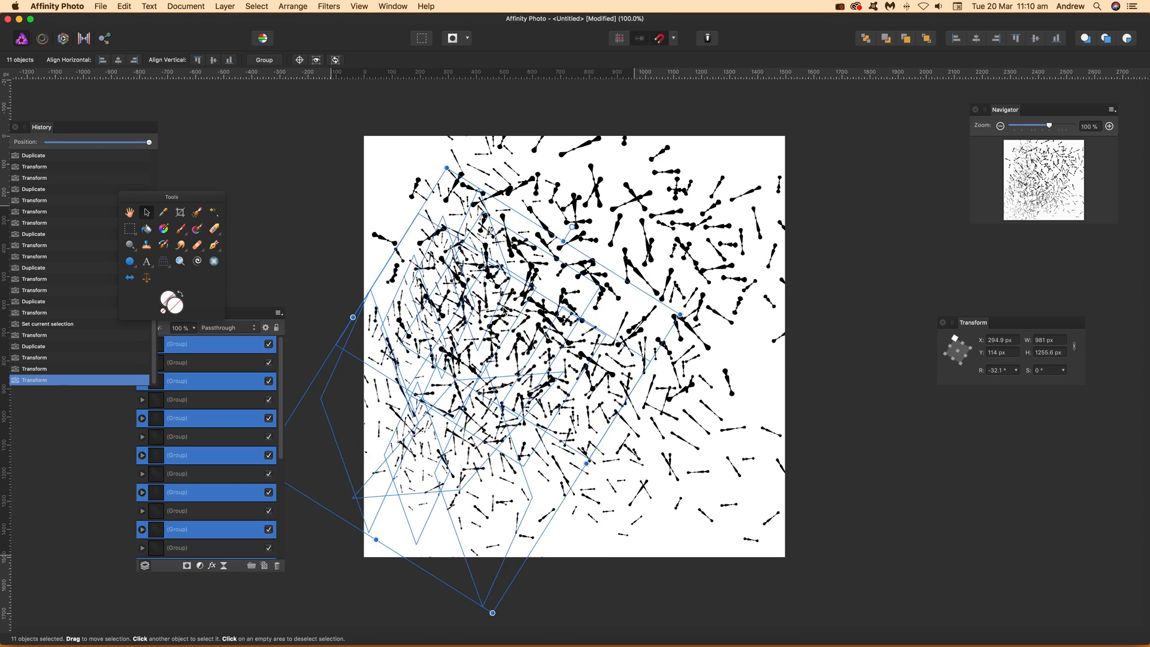
Deselect everything by clicking an empty area of the canvas.
click(253, 110)
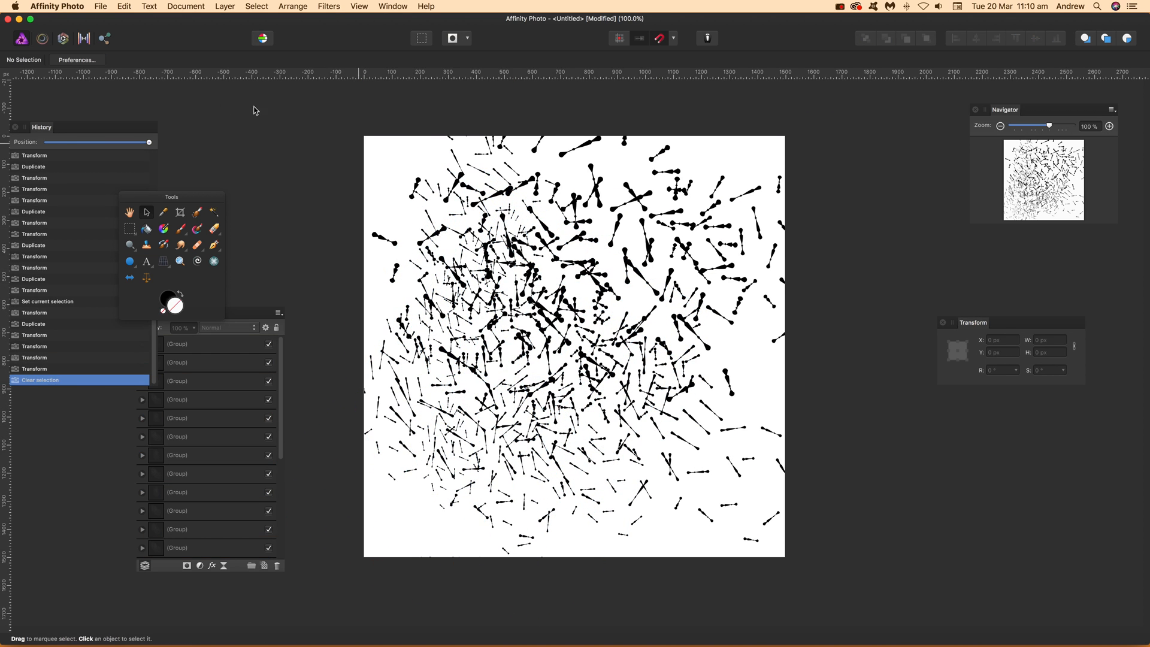
mouse_move(343, 125)
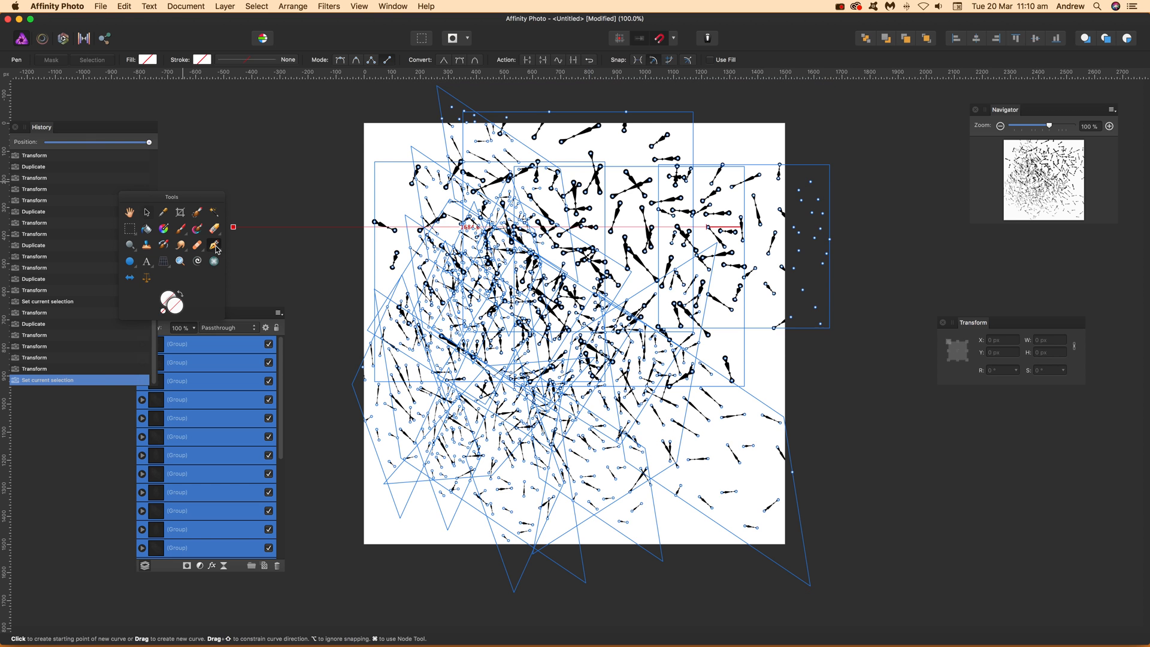
Make the strokes red and set their line width to 18 pt.
click(200, 59)
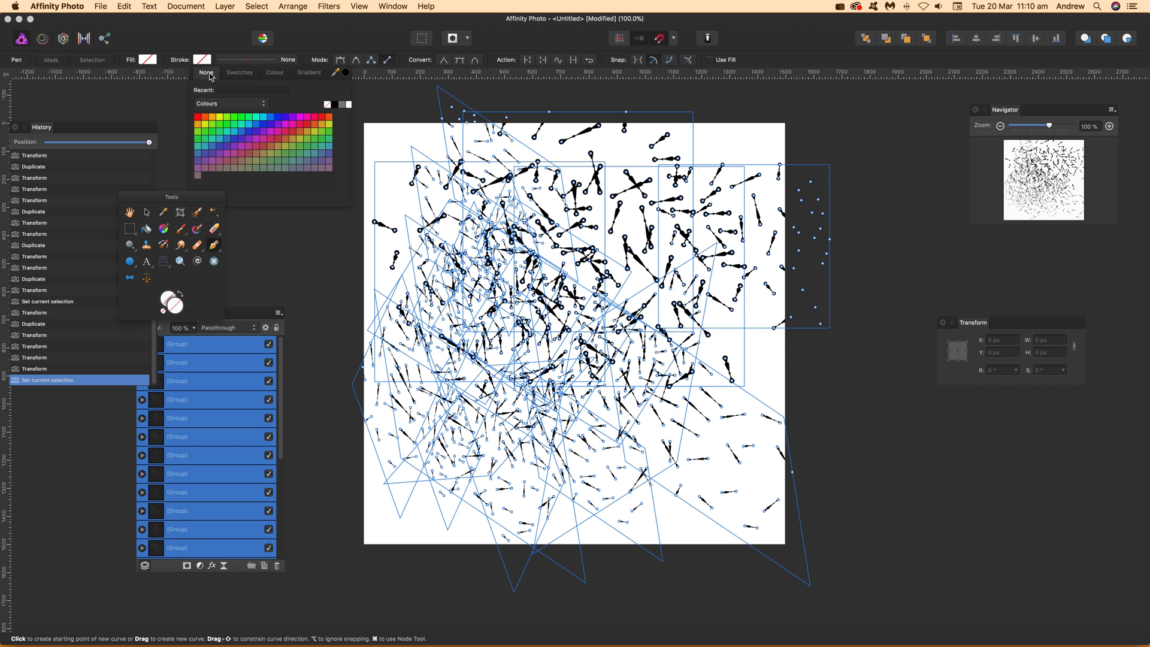
click(220, 115)
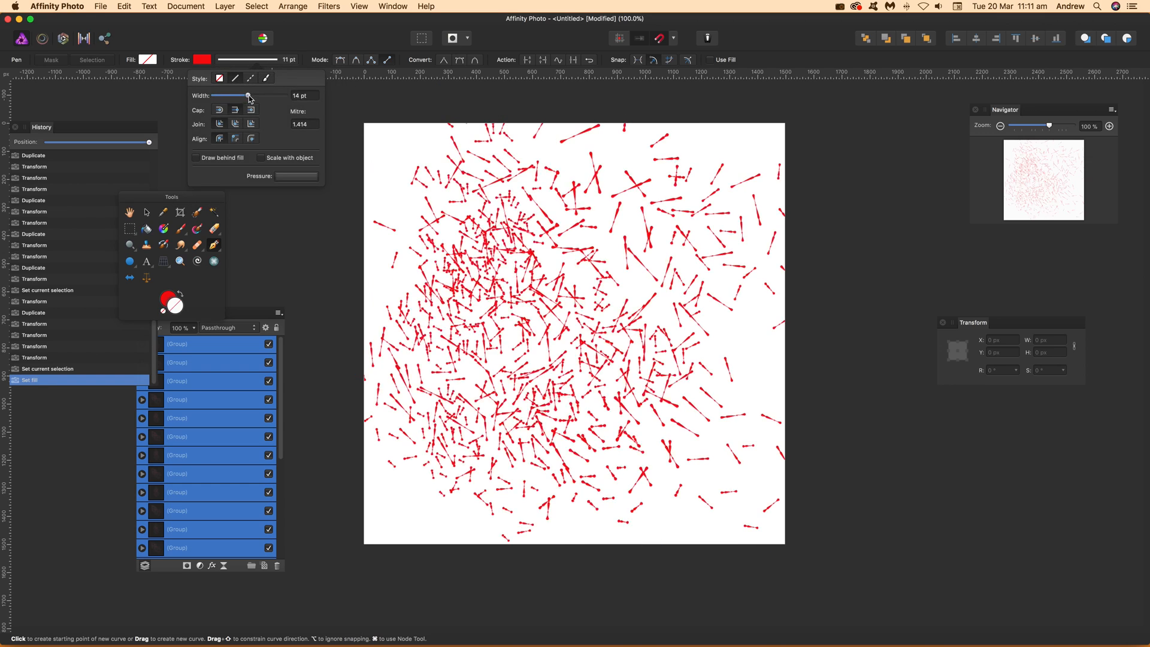
drag(247, 95, 252, 94)
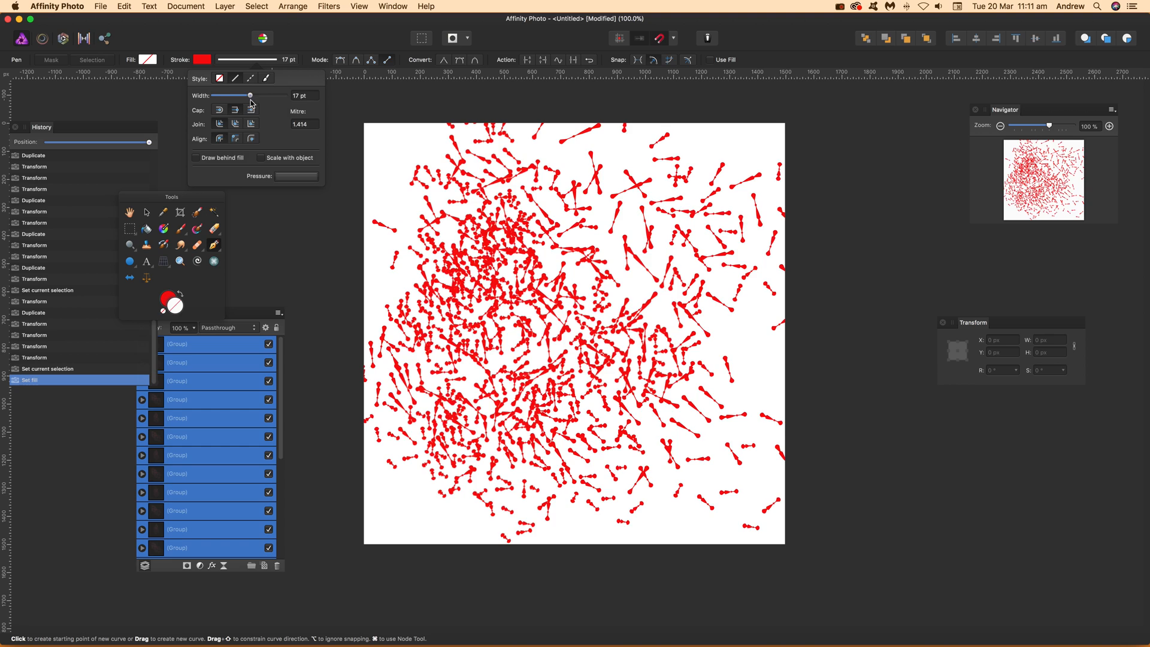
drag(250, 95, 244, 95)
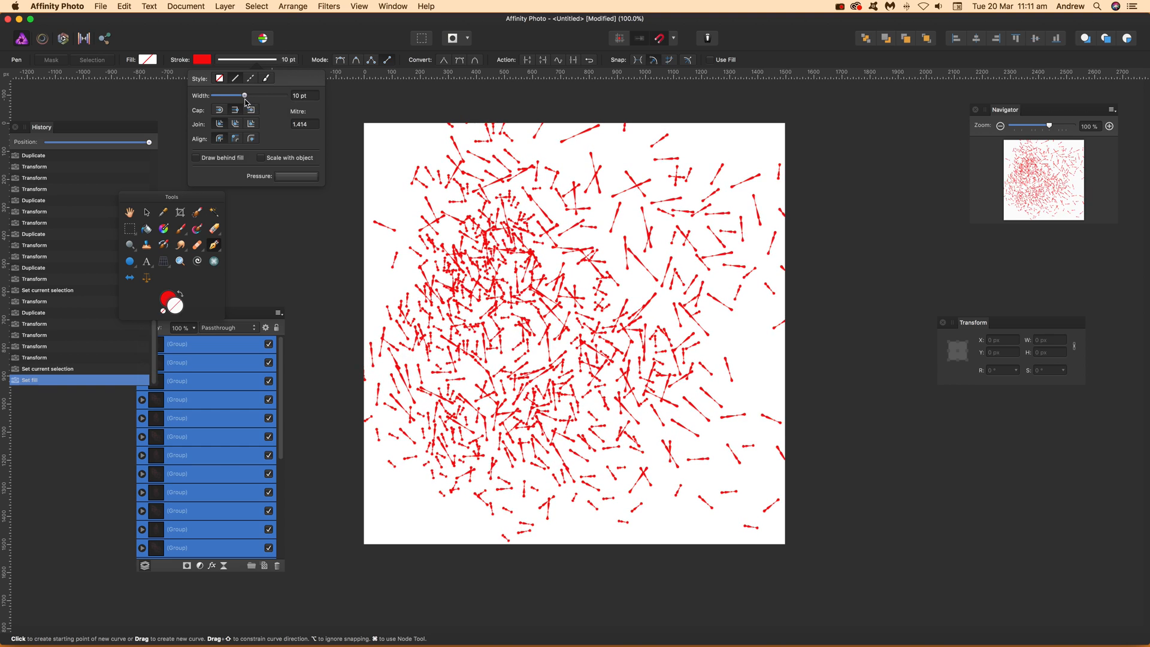
drag(227, 95, 253, 95)
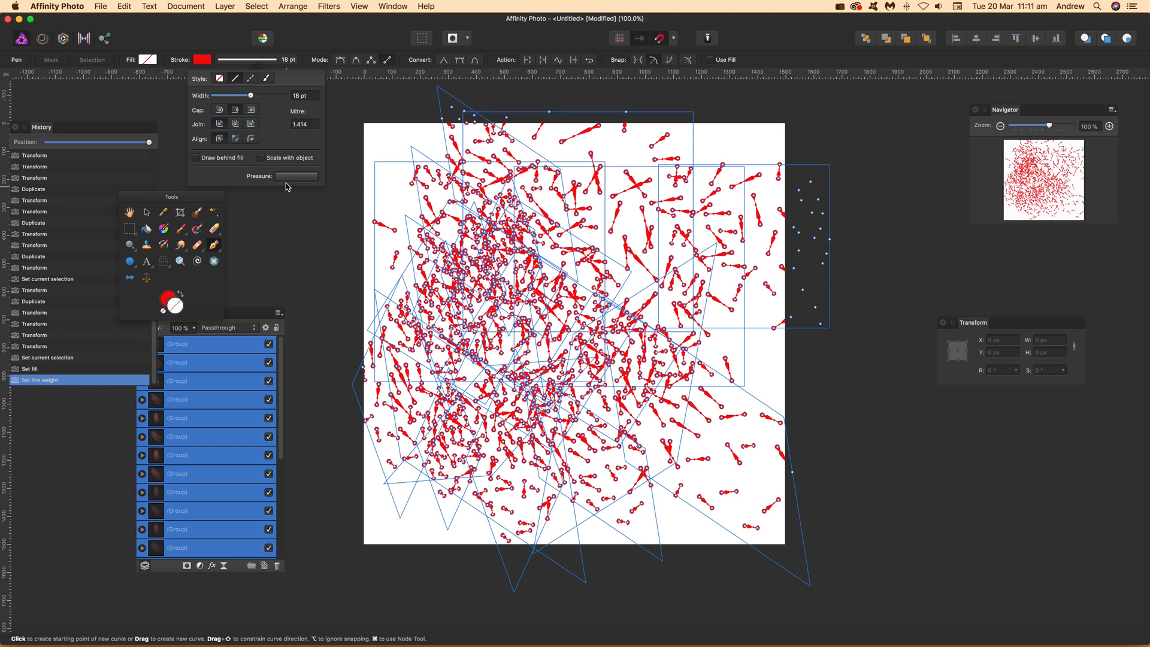
Enable Scale with object and shape the pressure graph into a sharp taper.
click(261, 158)
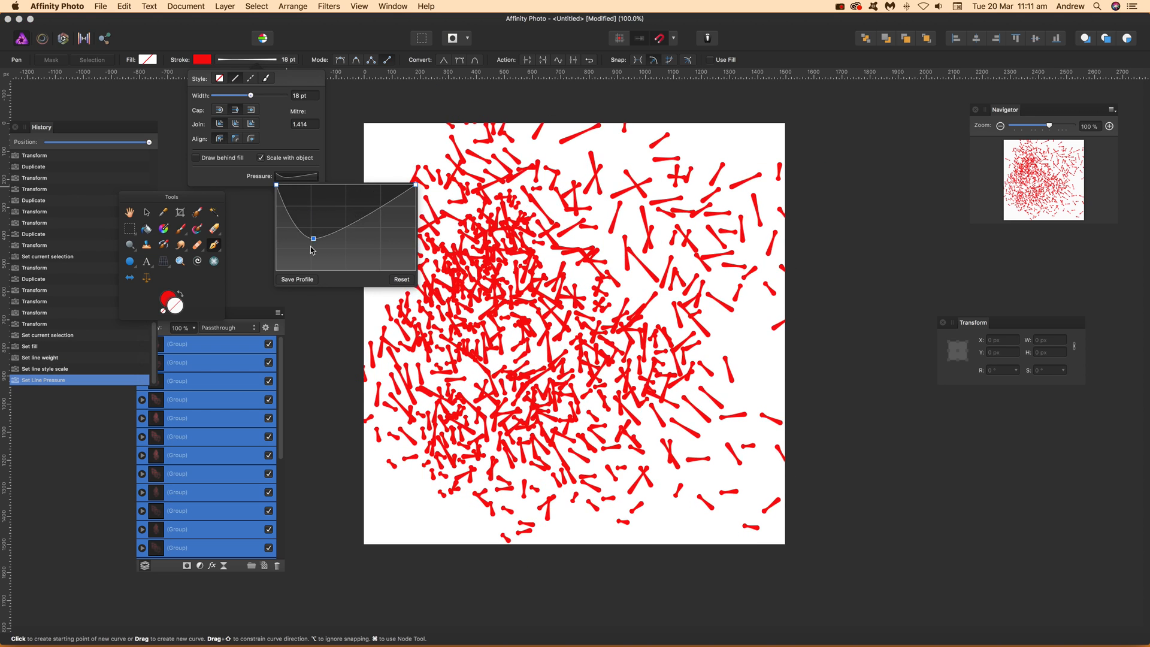
drag(313, 238, 376, 273)
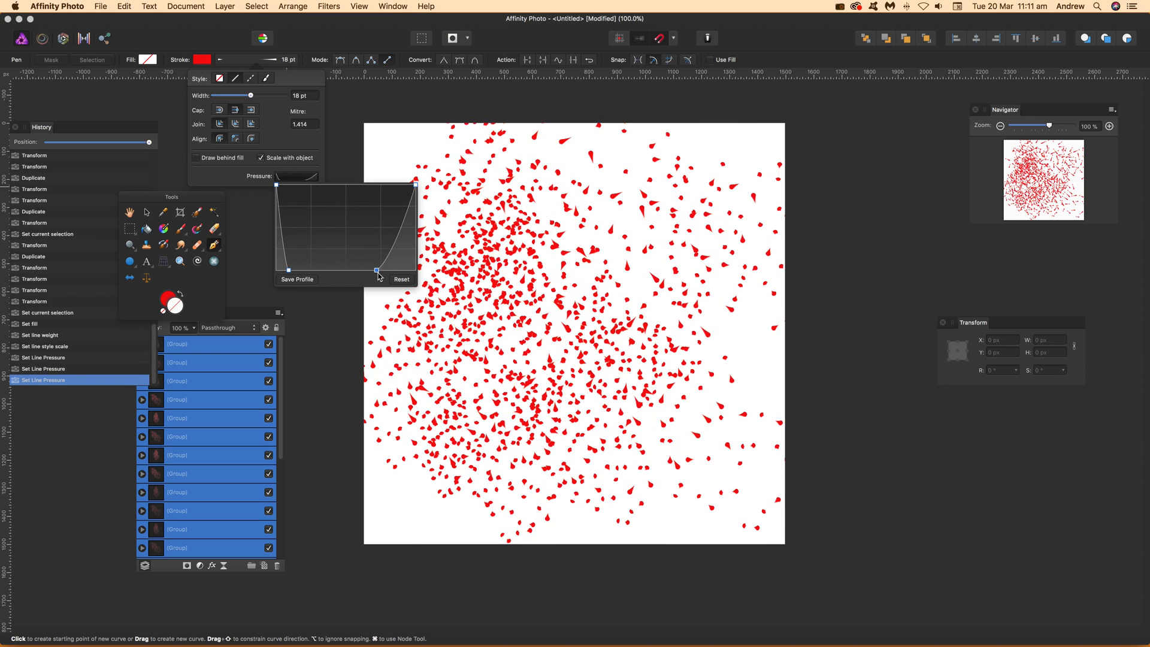
drag(376, 271, 392, 239)
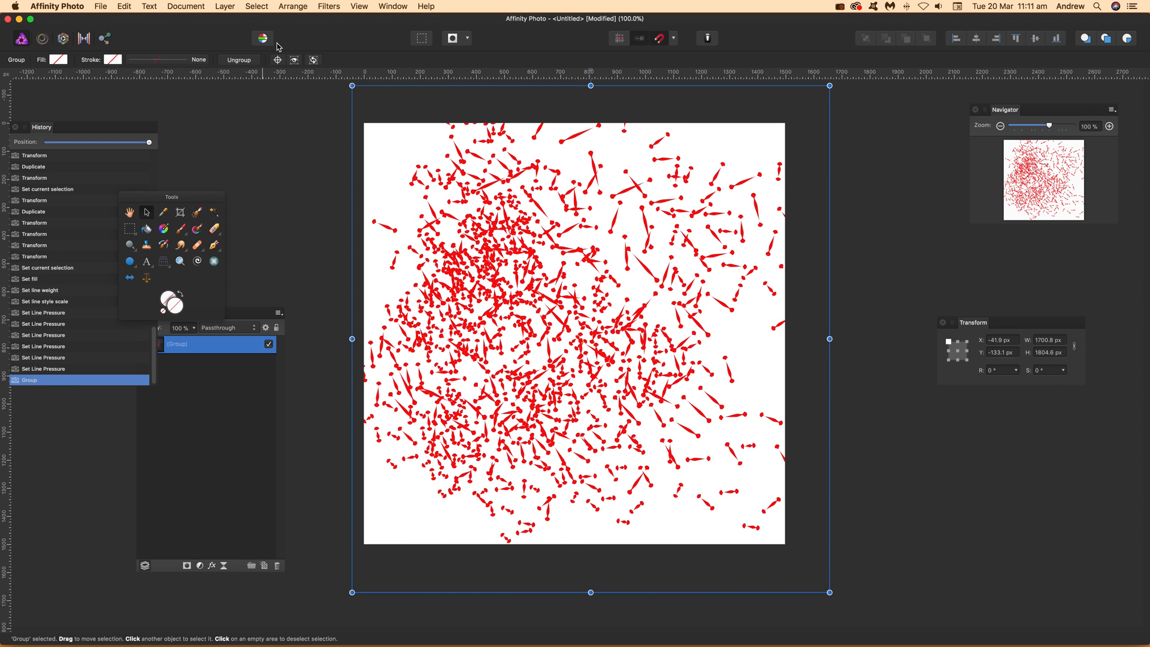
Apply the Deform distortion filter to the grouped red strokes.
click(329, 6)
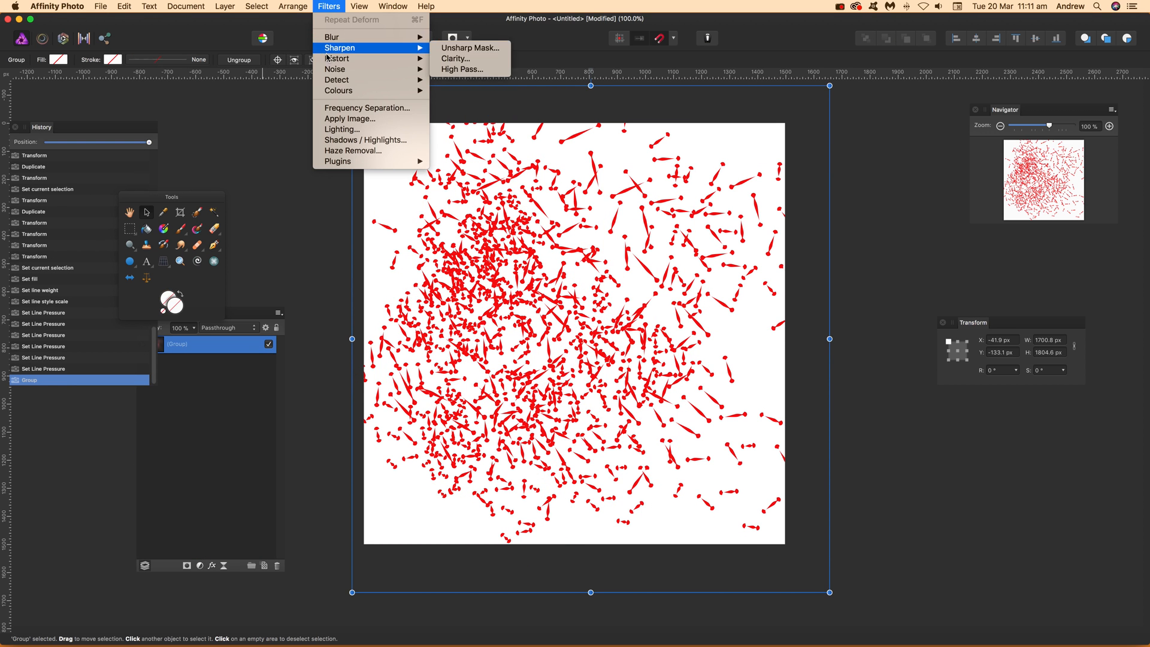
mouse_move(337, 59)
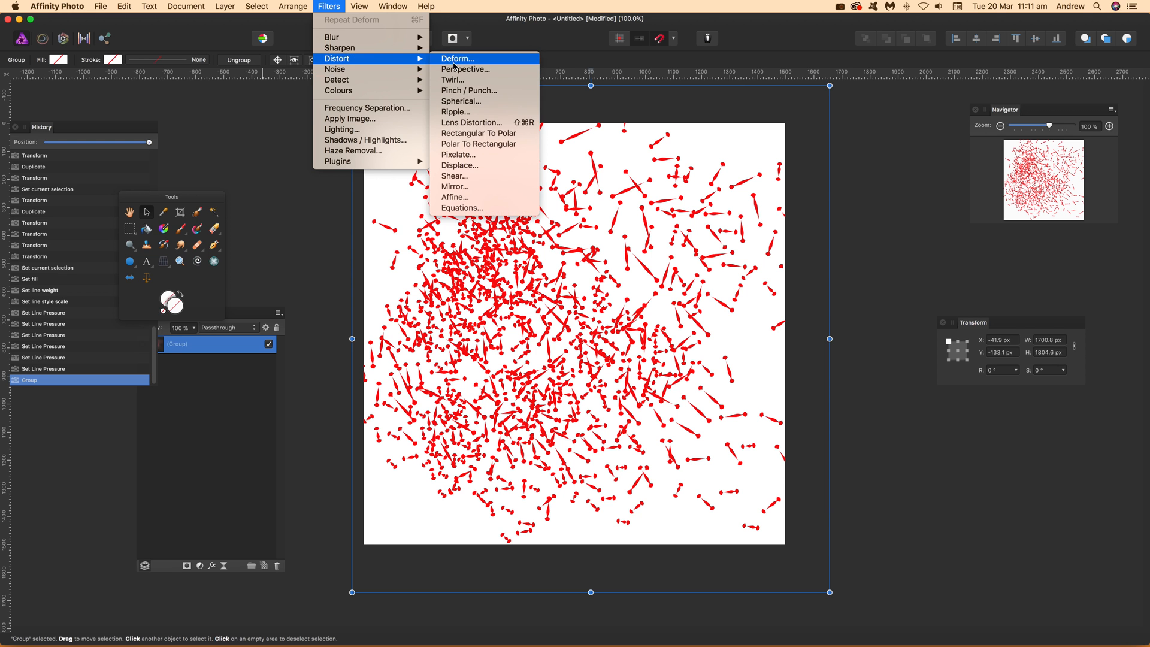
click(457, 59)
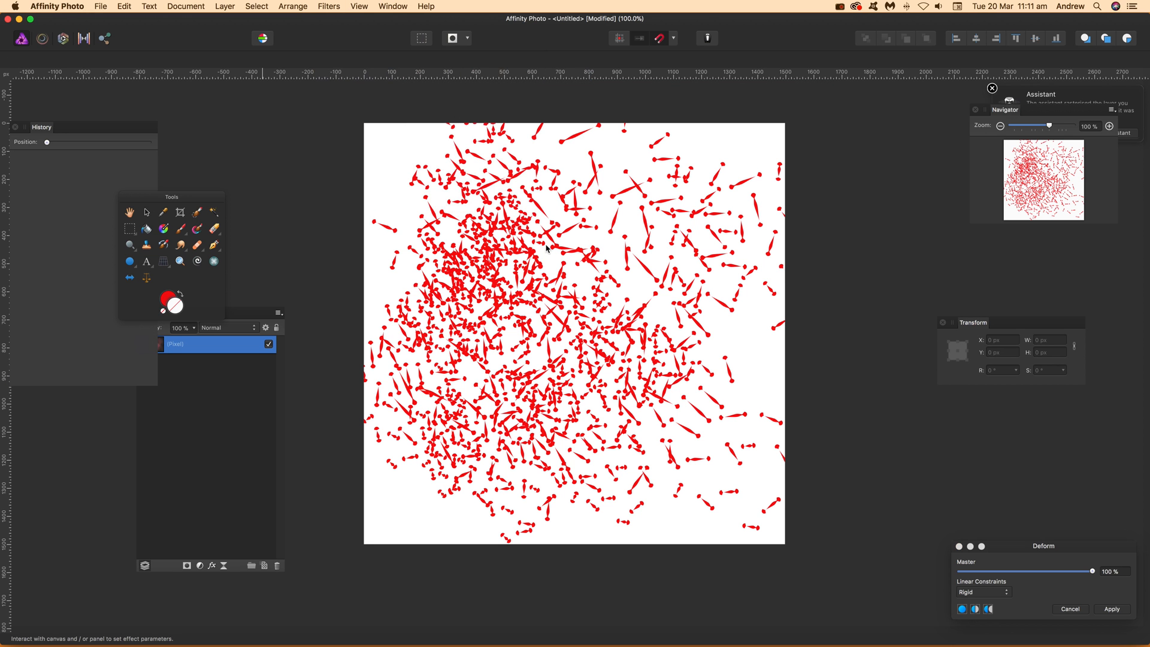